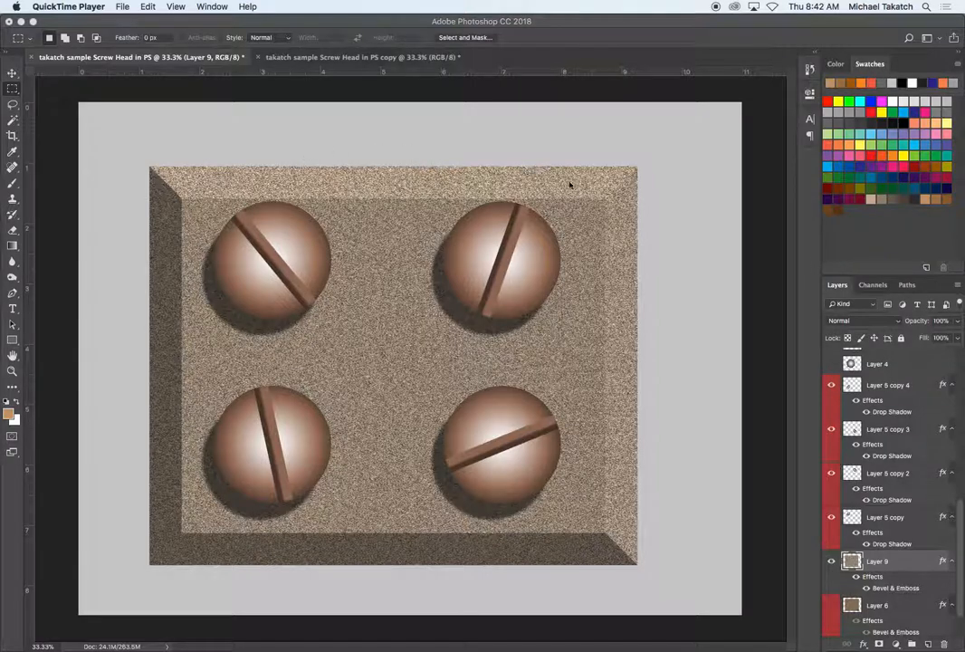
pyautogui.moveTo(692, 261)
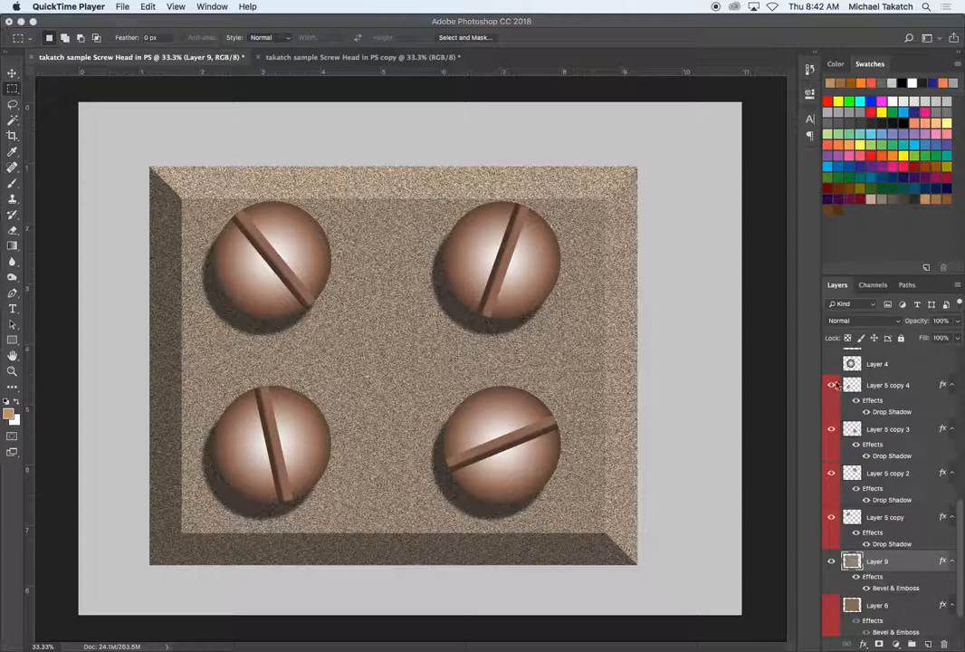
# Hide the four screw-head layers, the textured panel and the background layers one by one
pyautogui.click(831, 383)
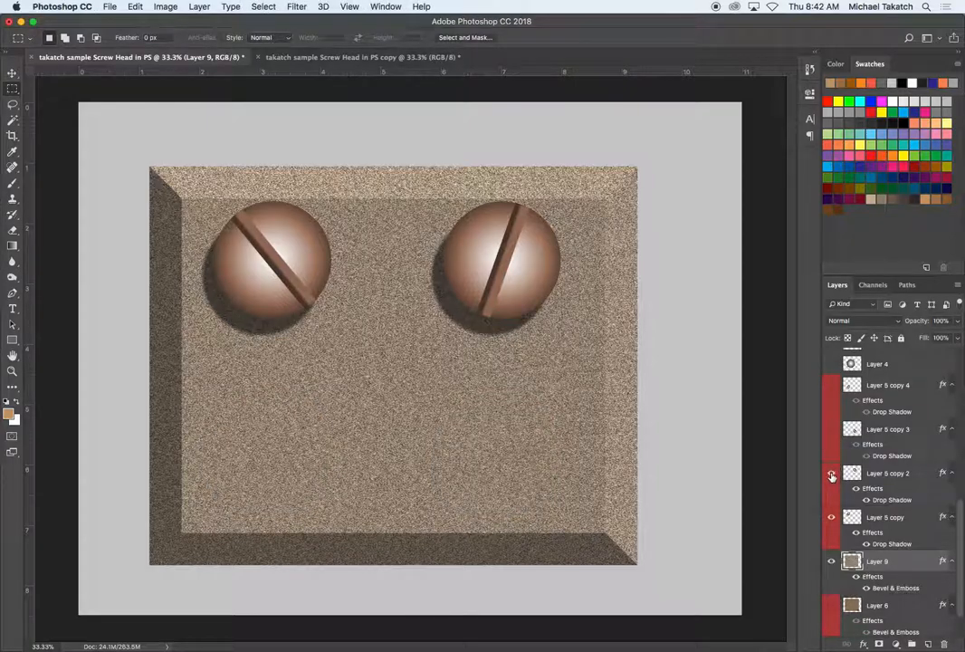
pyautogui.click(831, 472)
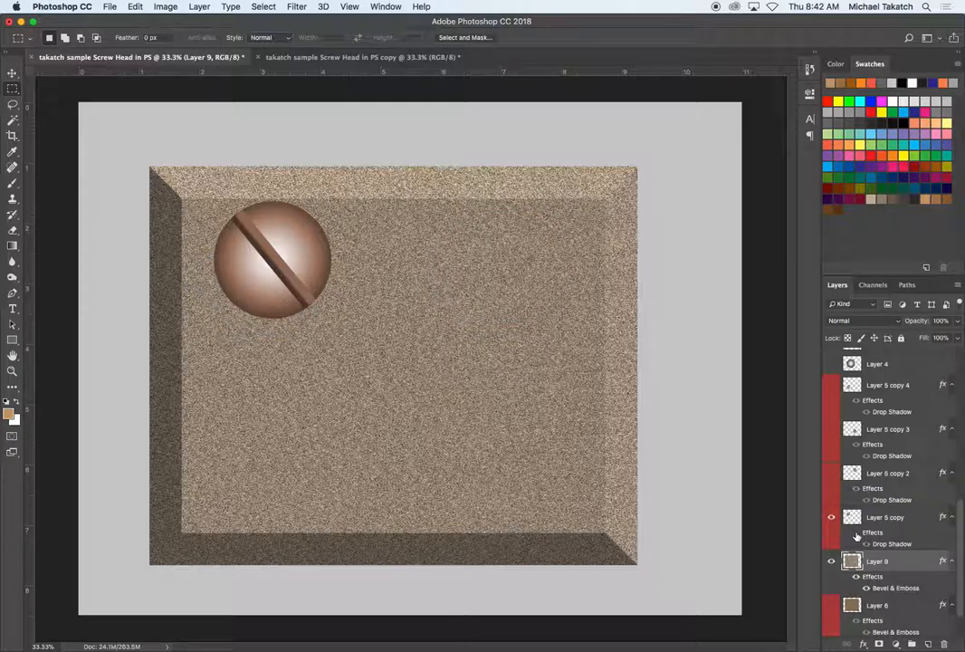
pyautogui.click(831, 518)
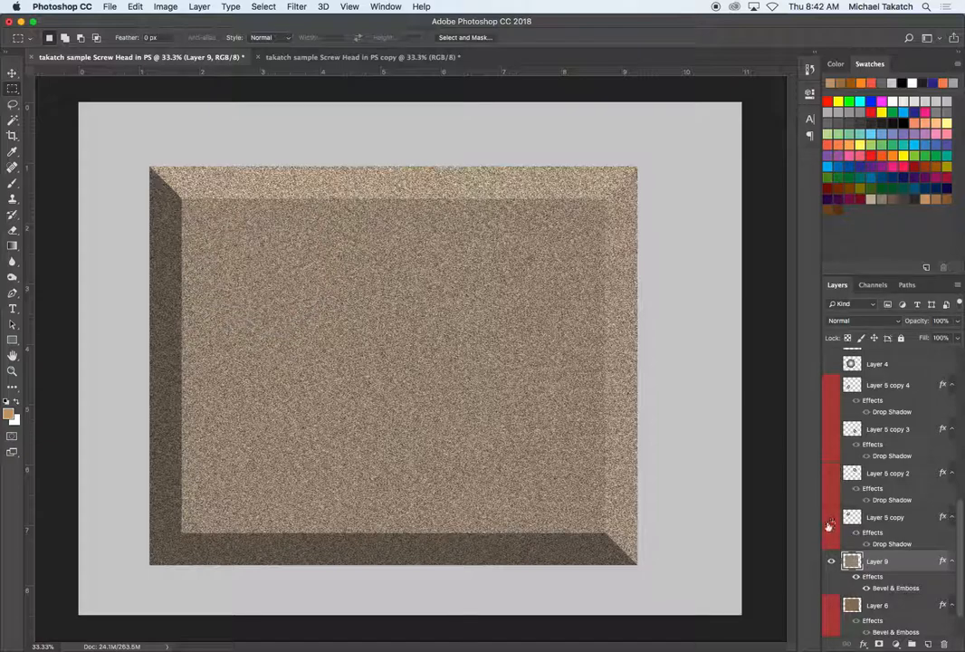
pyautogui.click(831, 562)
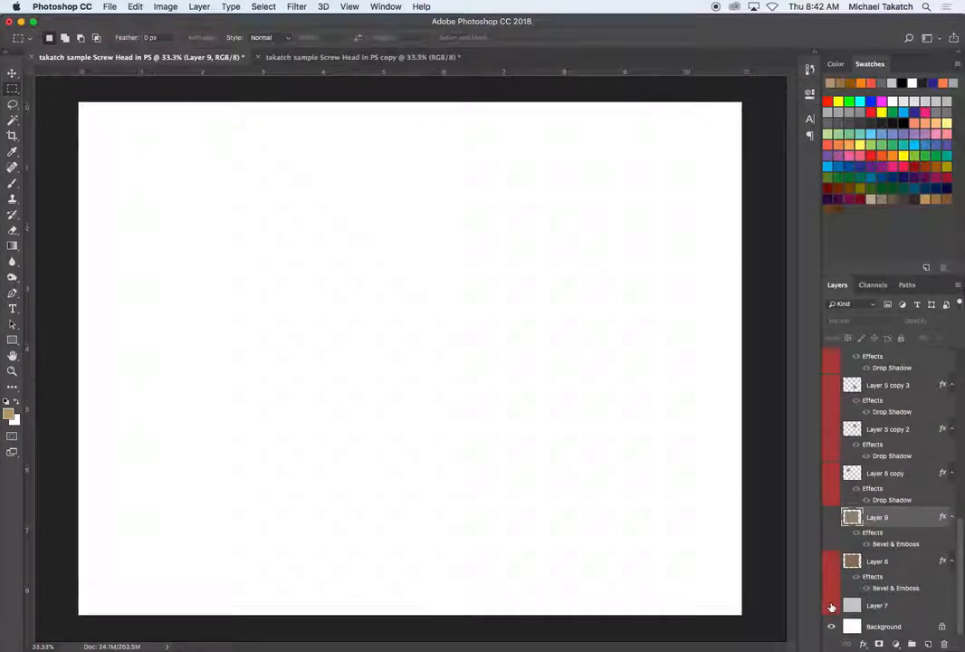
pyautogui.click(831, 605)
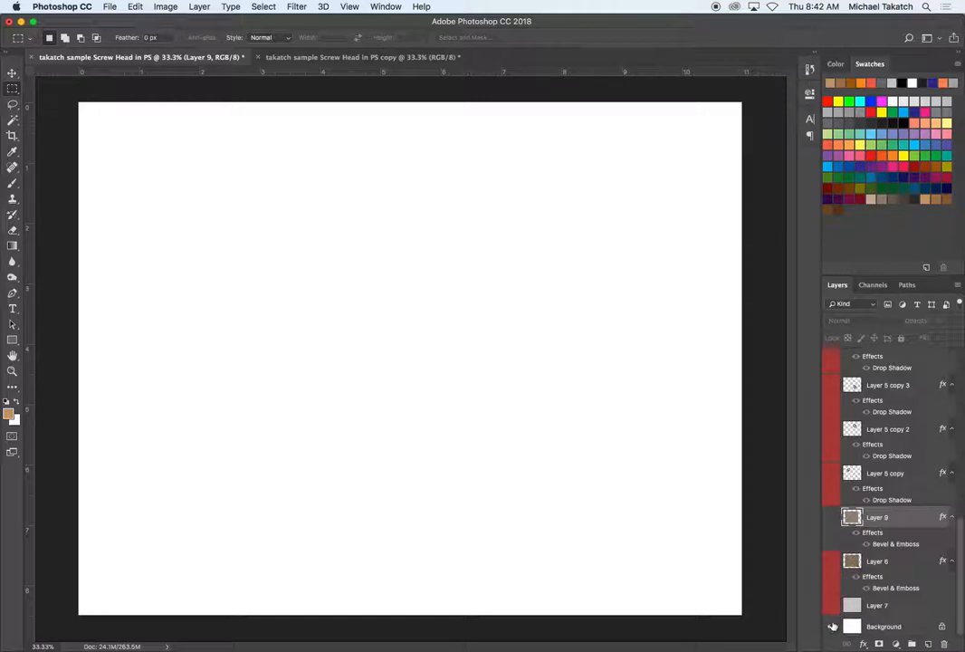
pyautogui.click(833, 627)
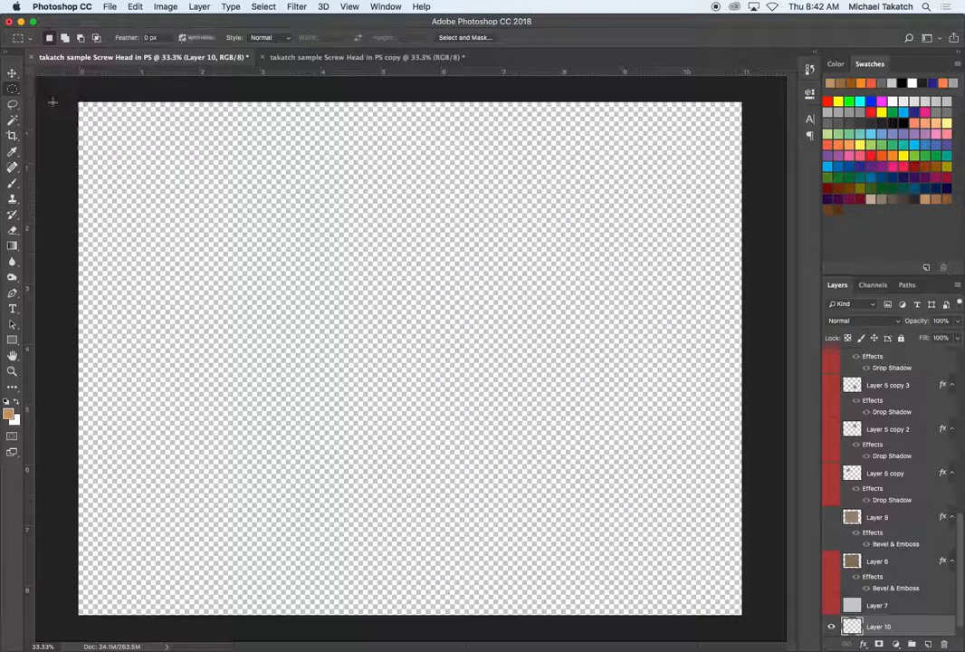
# Drag a circular selection on the left of the canvas and switch to the Gradient Tool
pyautogui.moveTo(250, 196); pyautogui.dragTo(435, 417)
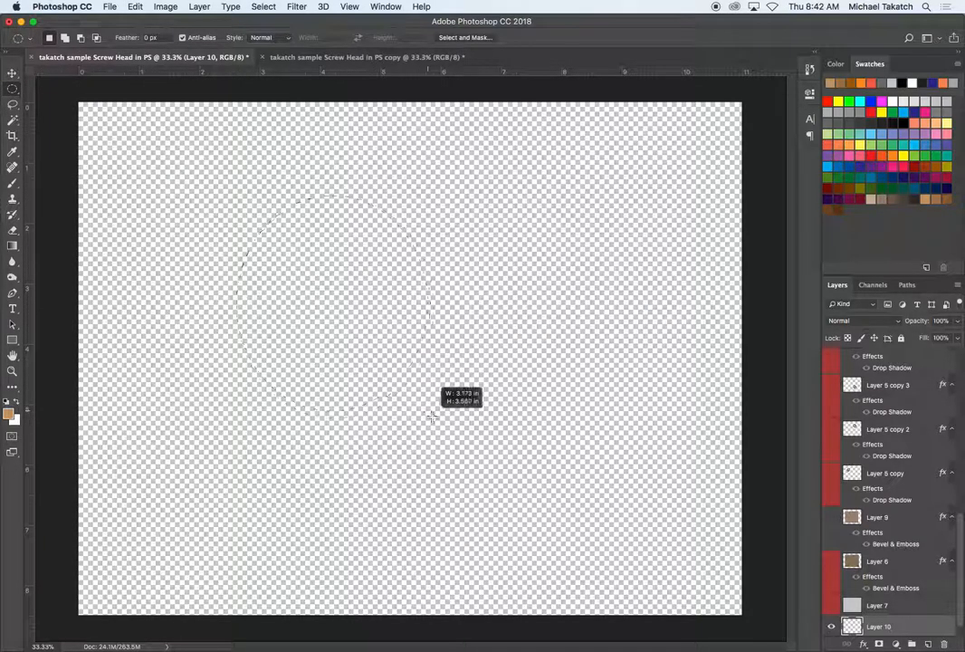
pyautogui.moveTo(245, 199); pyautogui.dragTo(431, 390)
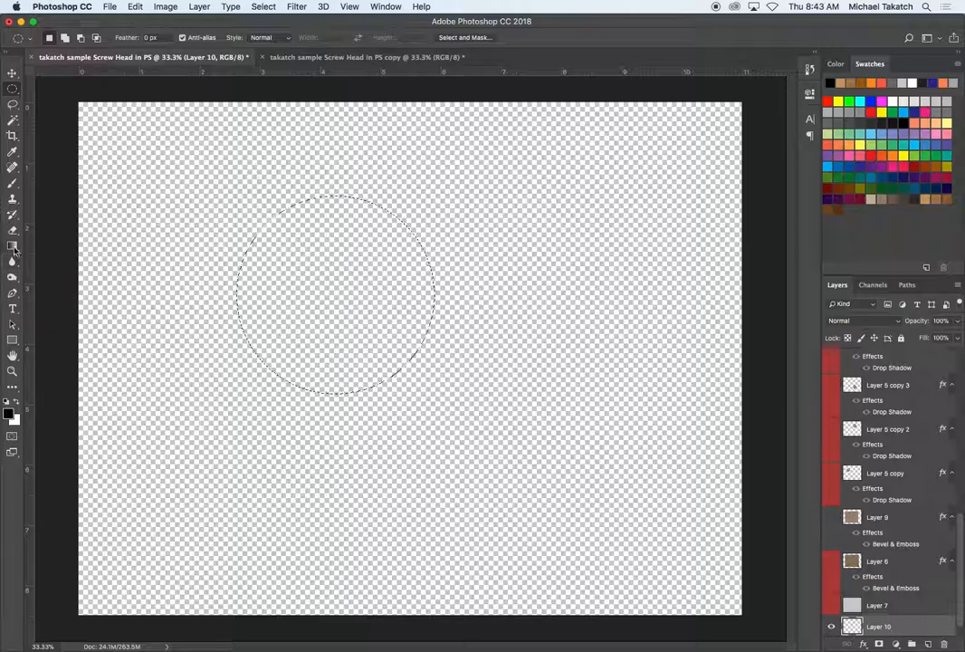
pyautogui.click(12, 250)
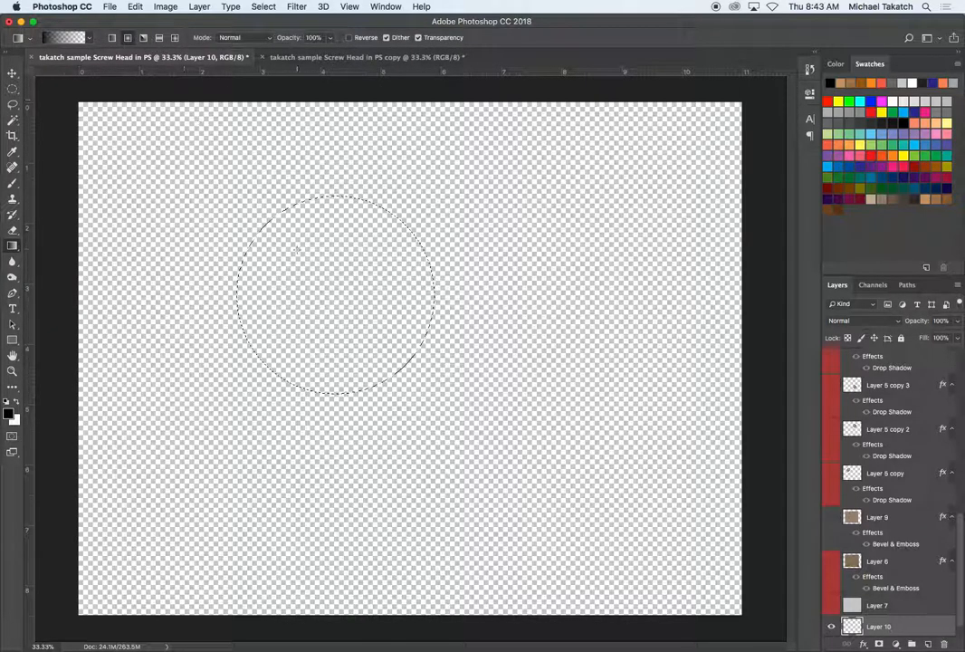
# Choose the Foreground to Background gradient and fill the circle radially from its centre outward
pyautogui.click(63, 36)
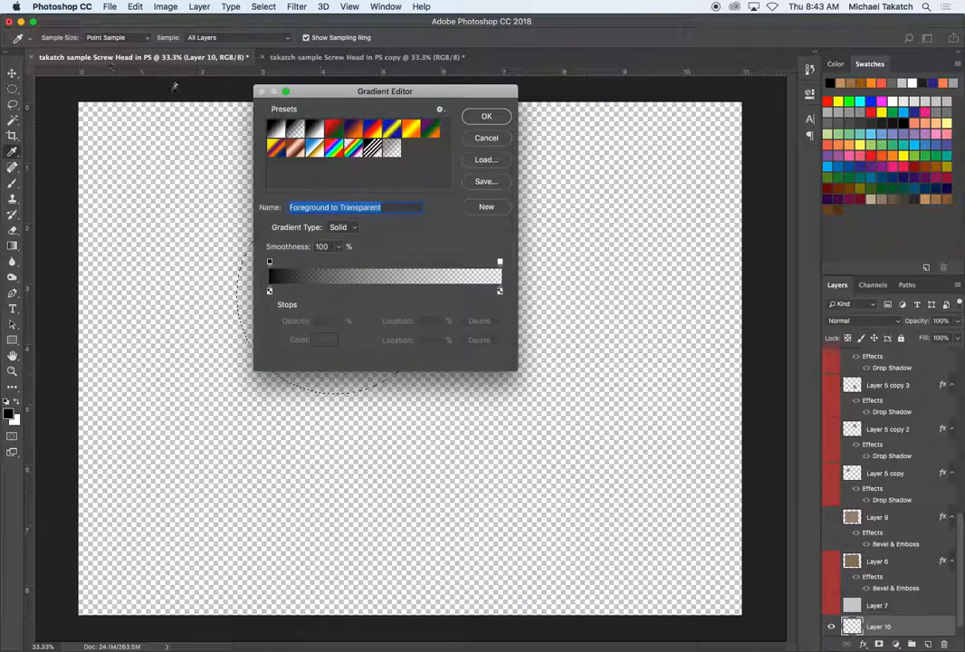
pyautogui.click(275, 127)
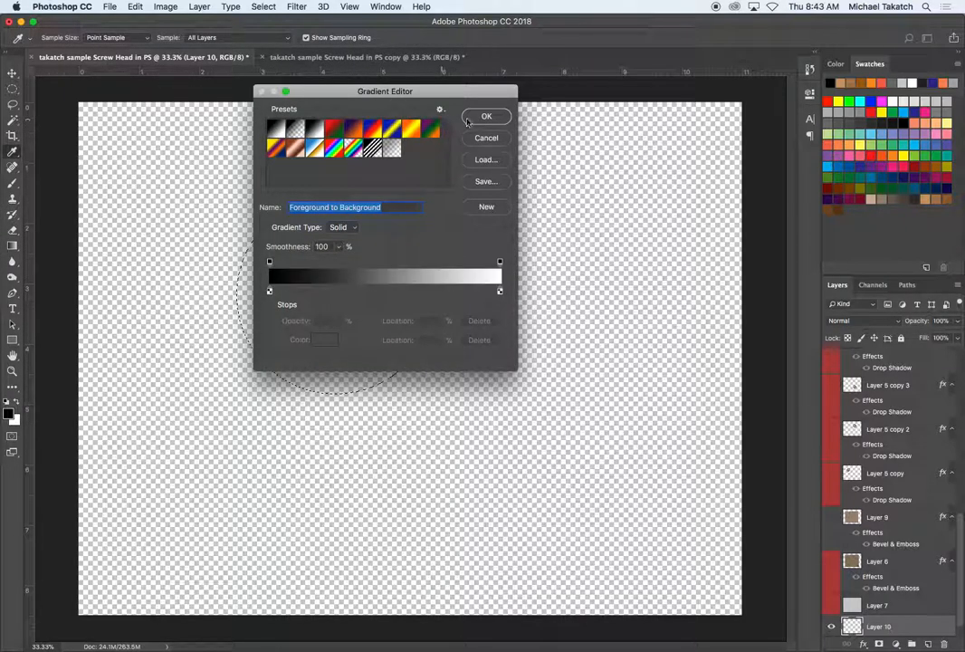
pyautogui.click(485, 116)
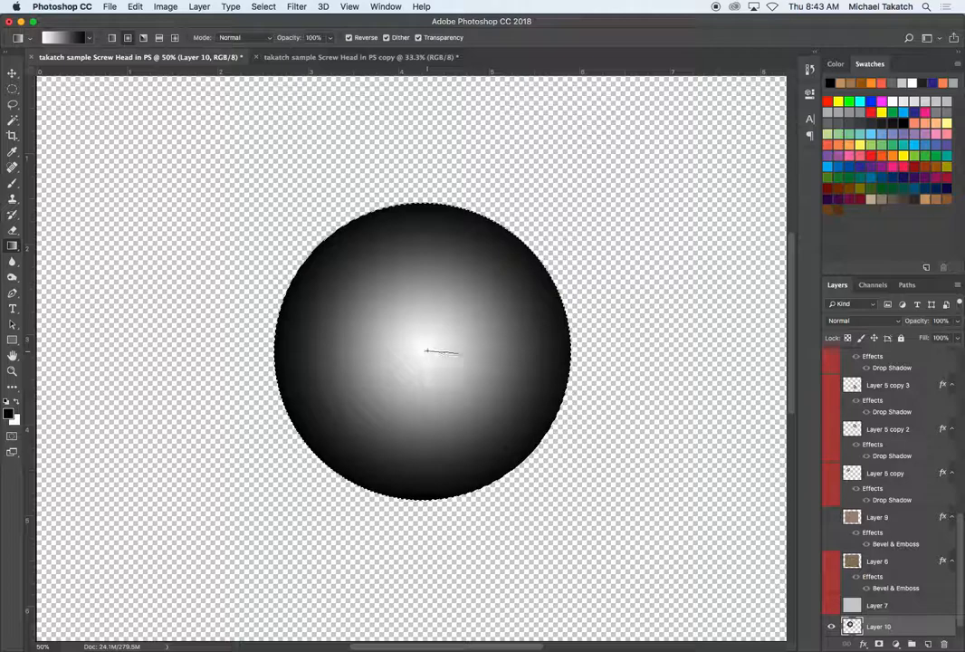
pyautogui.moveTo(426, 351); pyautogui.dragTo(643, 348)
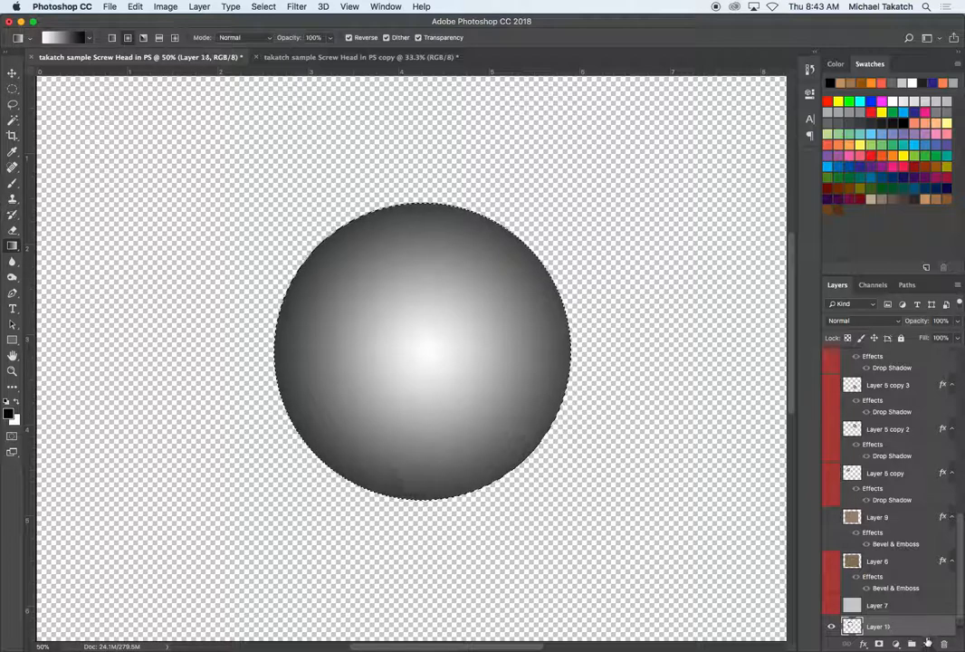
# On a new layer, select a tall narrow vertical strip through the circle's centre for the grey bar
pyautogui.click(12, 88)
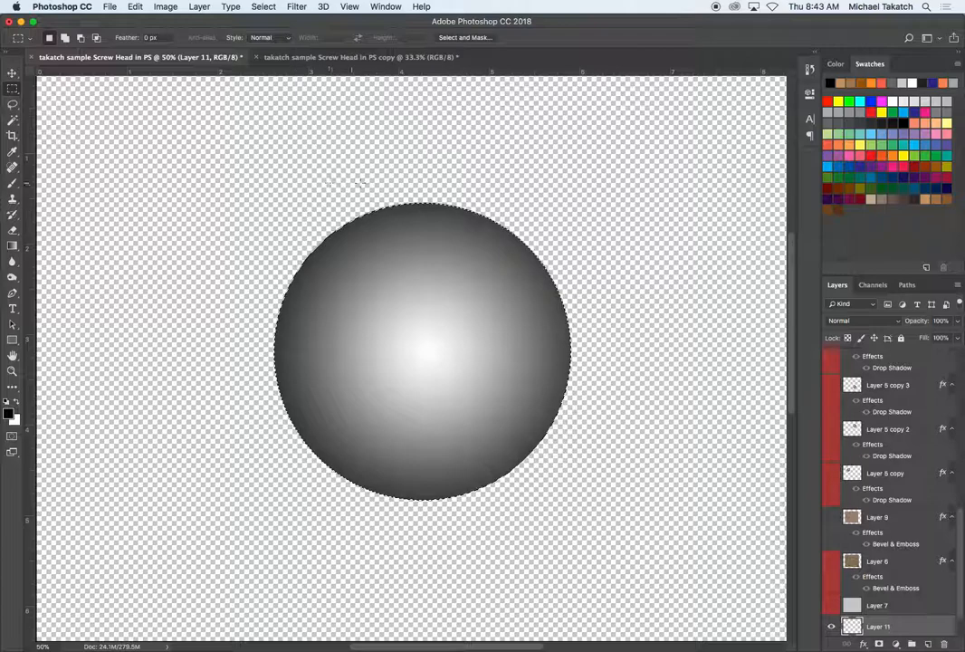
pyautogui.moveTo(391, 181); pyautogui.dragTo(420, 524)
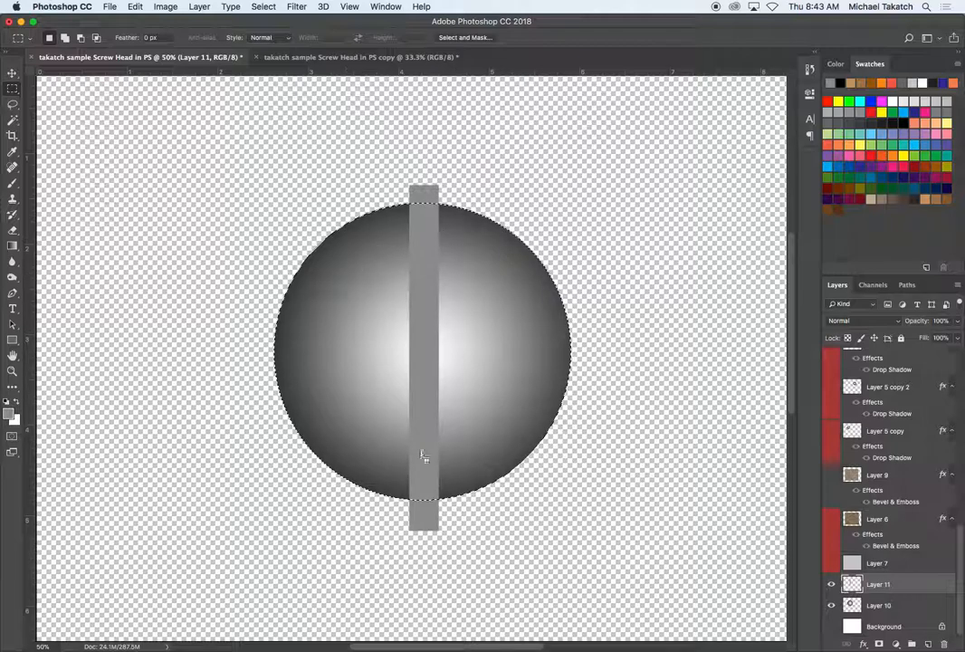
# Invert the circle selection to remove the bar outside it, then reach the bar layer's effects
pyautogui.click(265, 7)
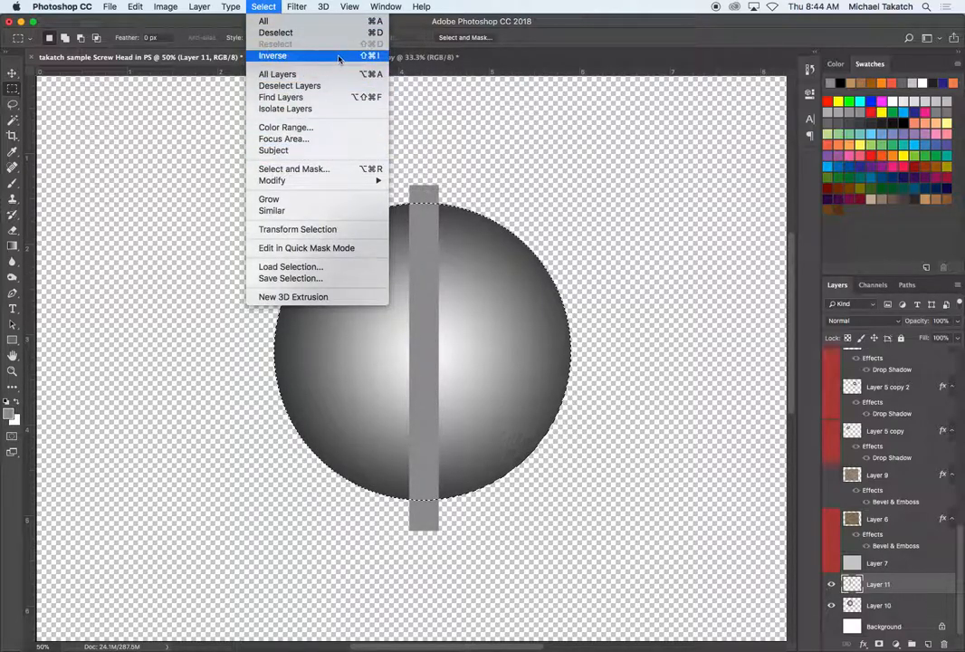
pyautogui.click(271, 55)
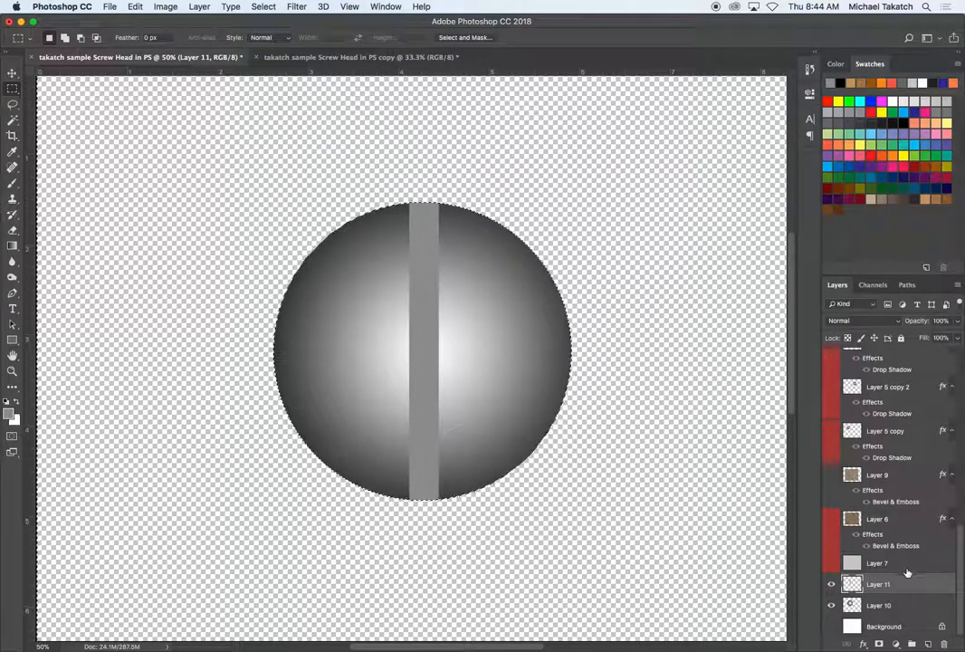
pyautogui.click(879, 583)
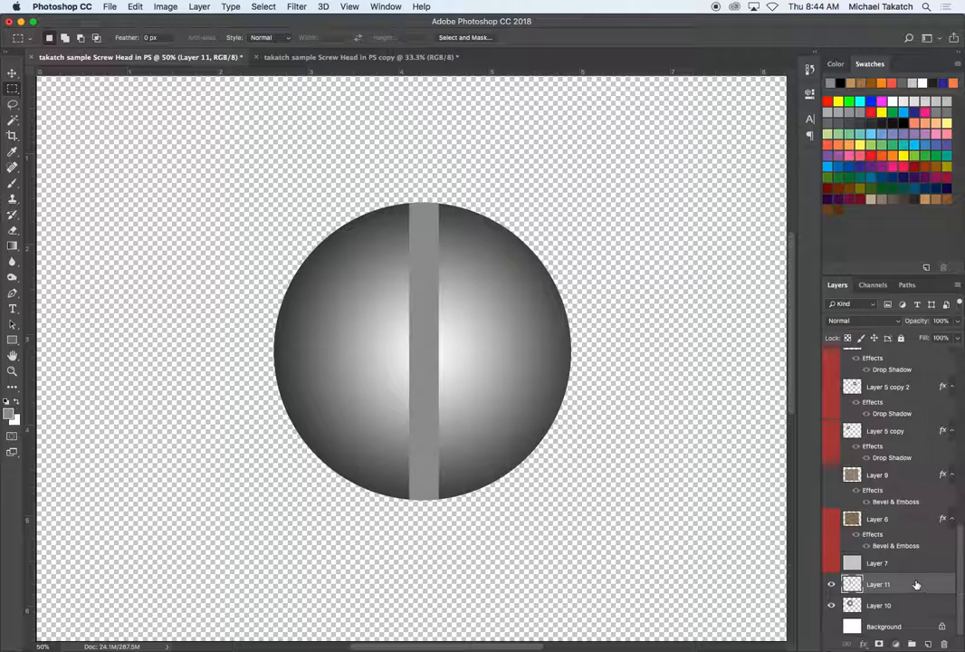
pyautogui.doubleClick(878, 583)
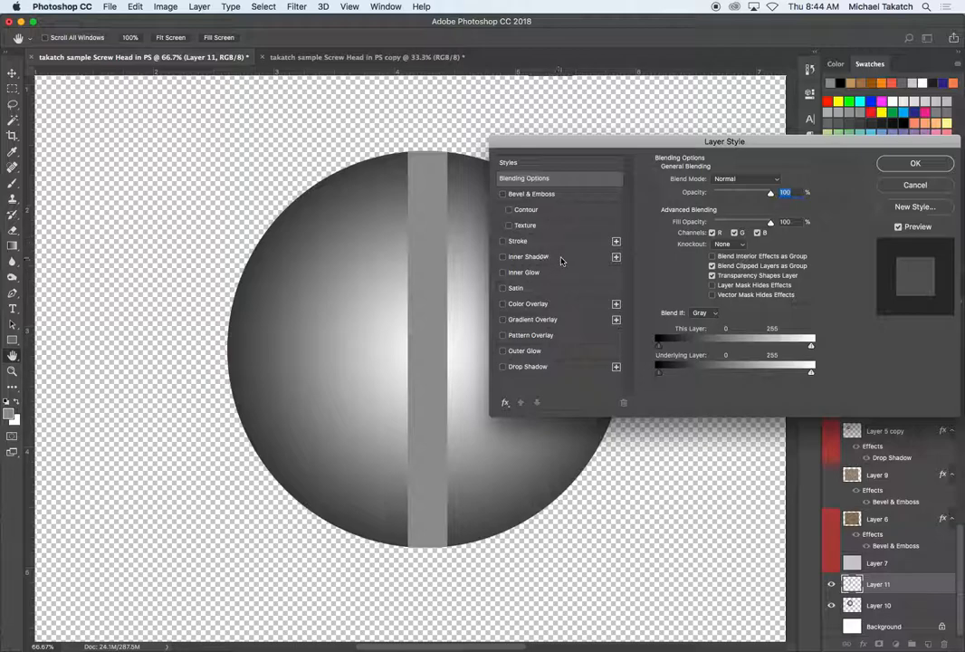
# Enable a softened Inner Shadow on the bar so the slot looks recessed, and confirm
pyautogui.click(529, 257)
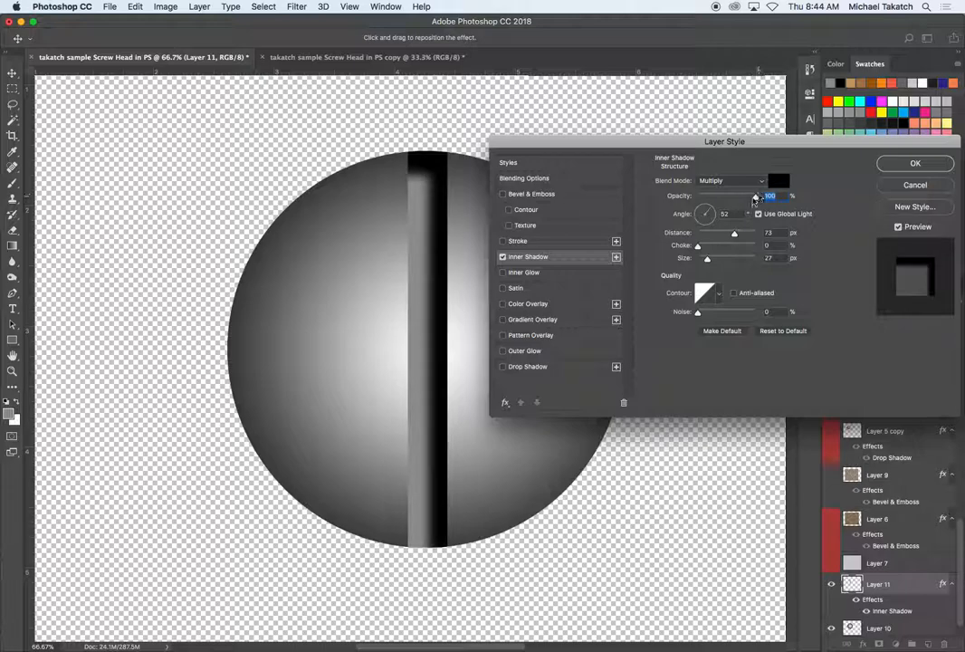
pyautogui.moveTo(706, 214); pyautogui.dragTo(703, 209)
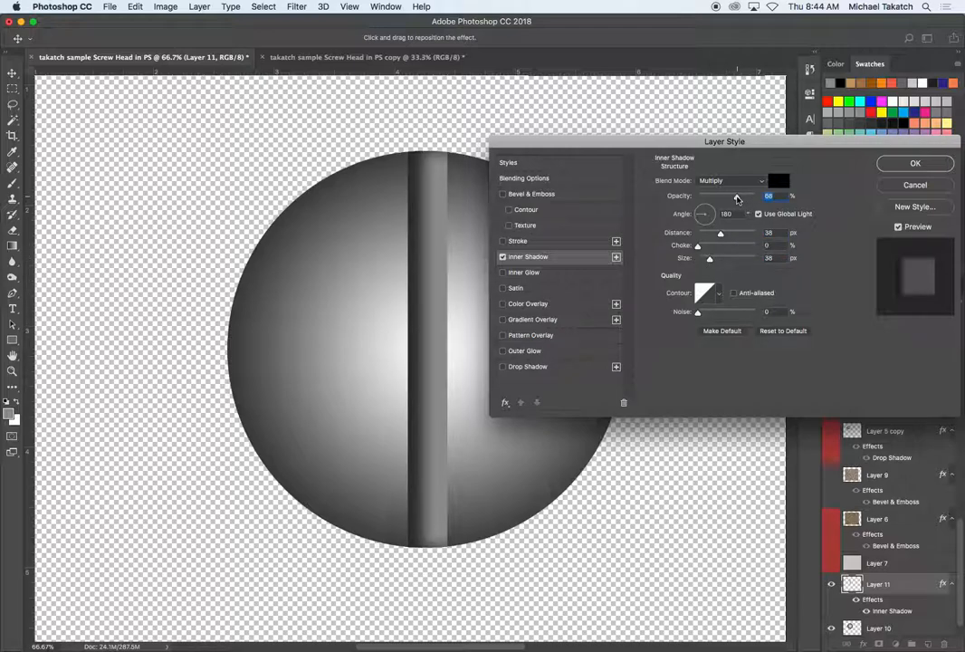
pyautogui.click(915, 163)
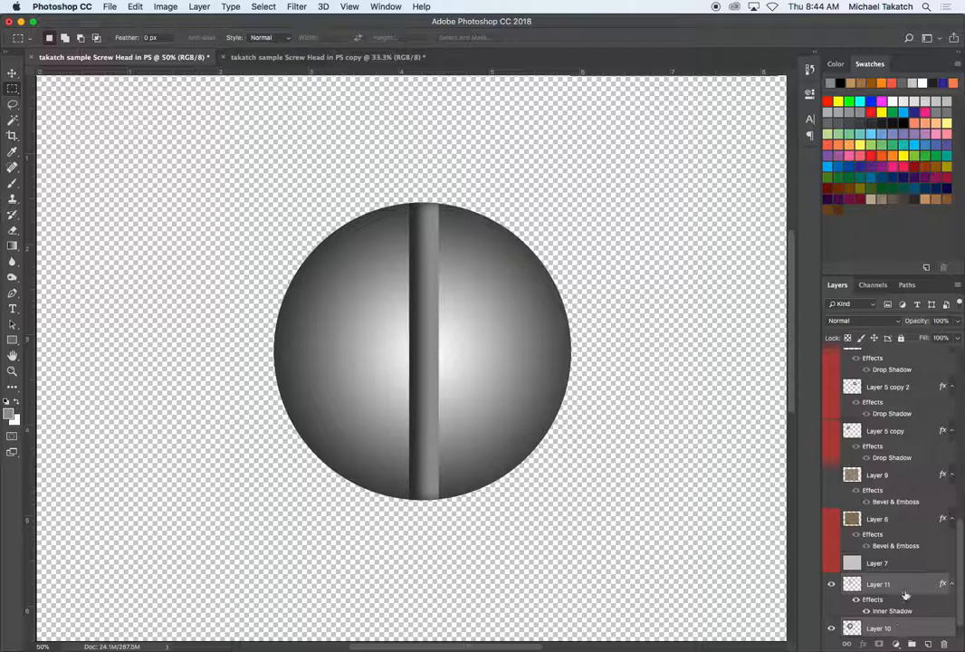
# Scroll the Layers panel and select the circle and slot layers for duplication
pyautogui.scroll(-3)
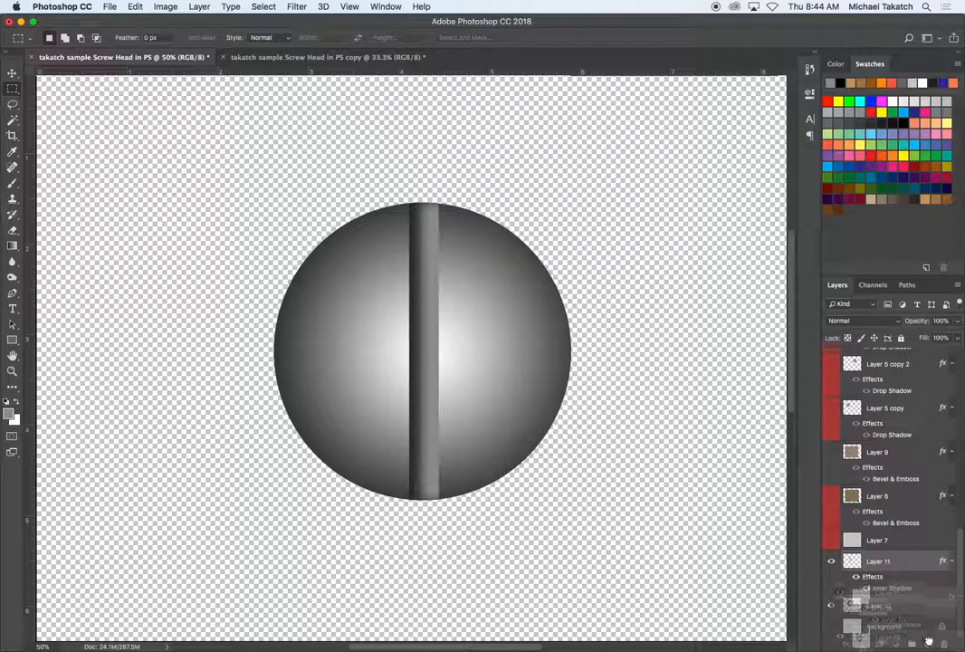
pyautogui.scroll(-3)
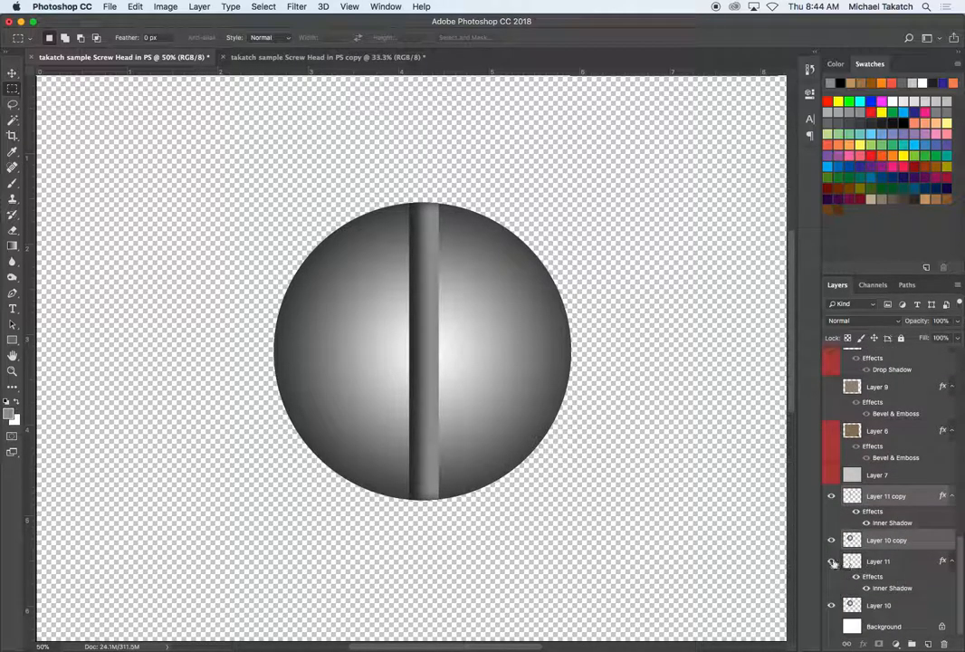
pyautogui.click(831, 561)
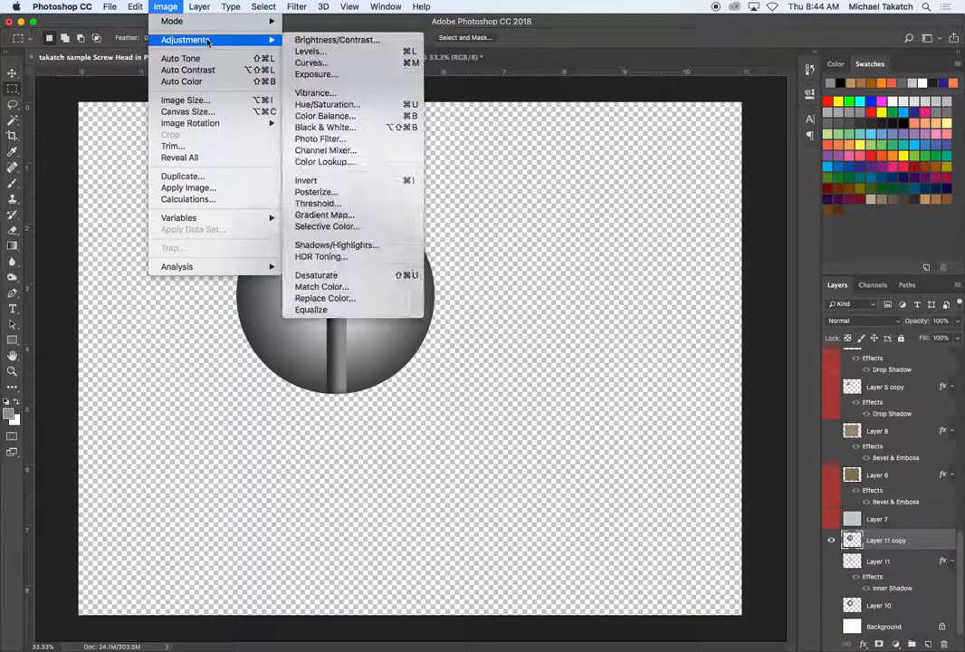
# Apply Hue/Saturation with Colorize for a warm bronze tint and confirm
pyautogui.click(326, 103)
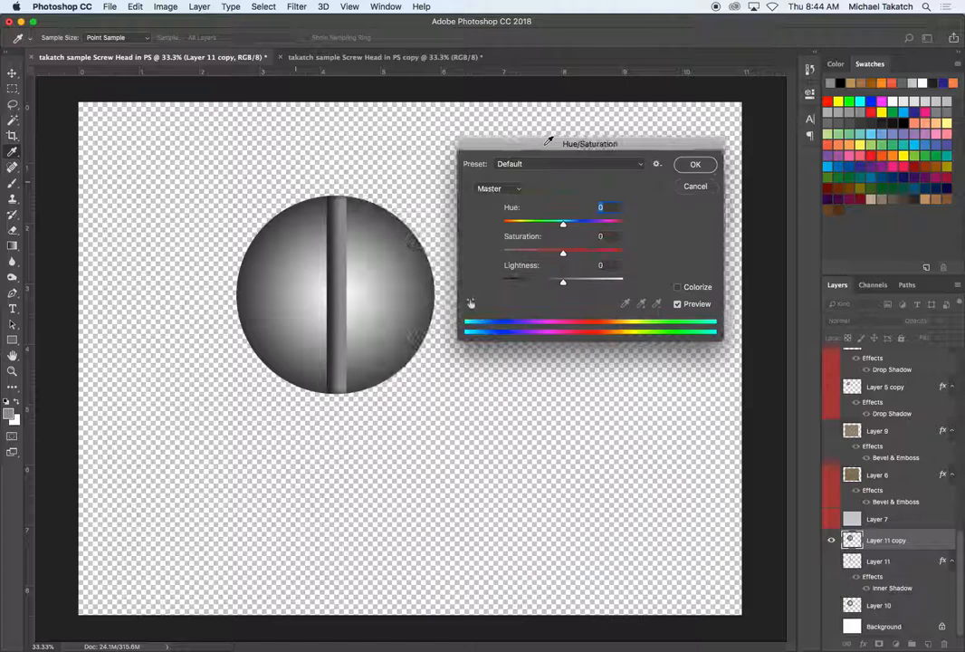
pyautogui.click(677, 282)
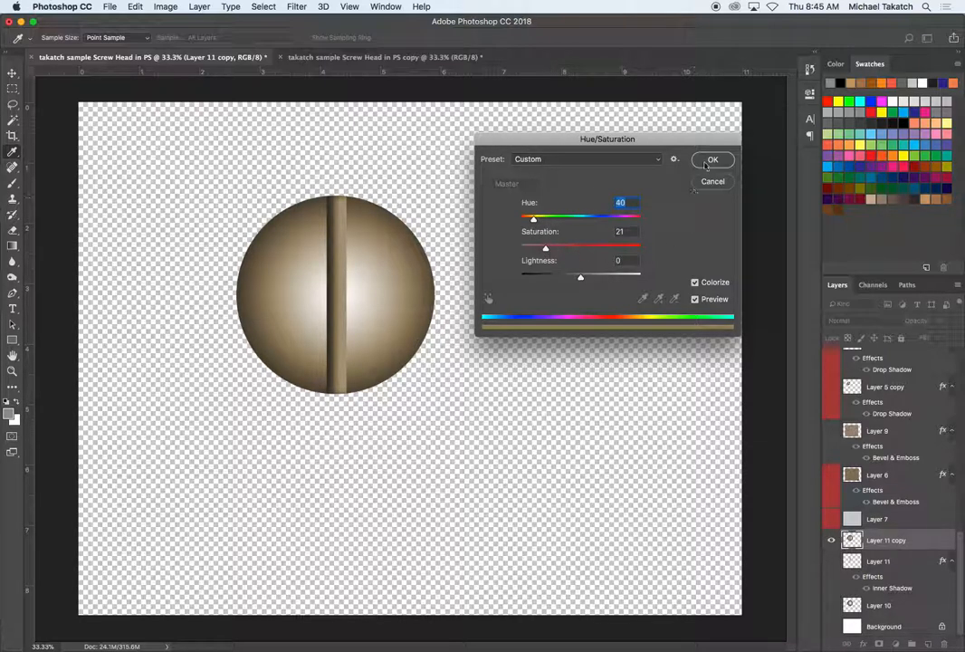
pyautogui.click(713, 159)
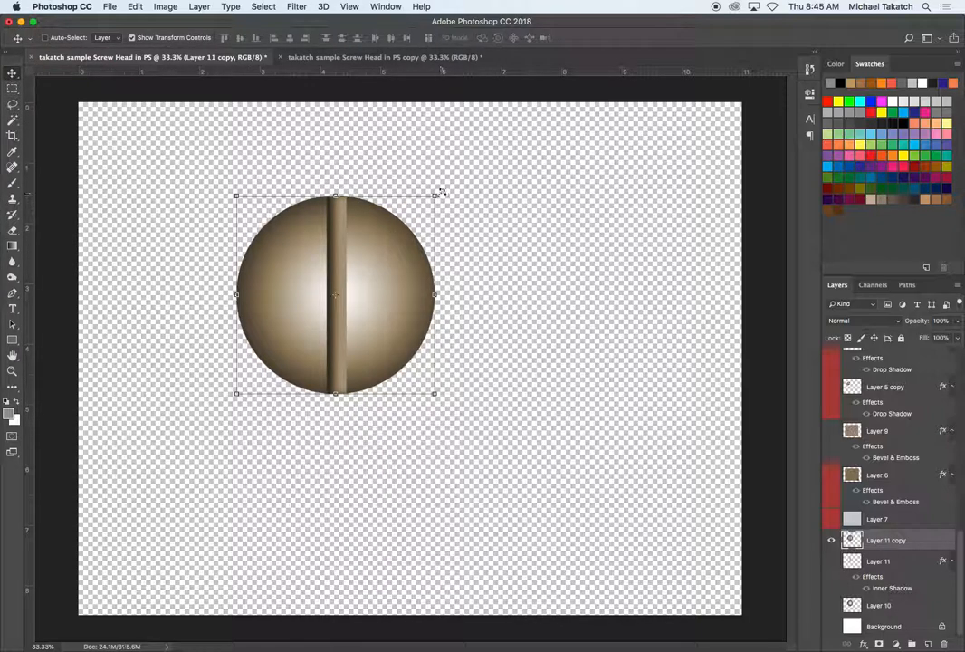
# Rotate the screw head so its slot is diagonal and add a Drop Shadow layer effect
pyautogui.moveTo(439, 192); pyautogui.dragTo(371, 167)
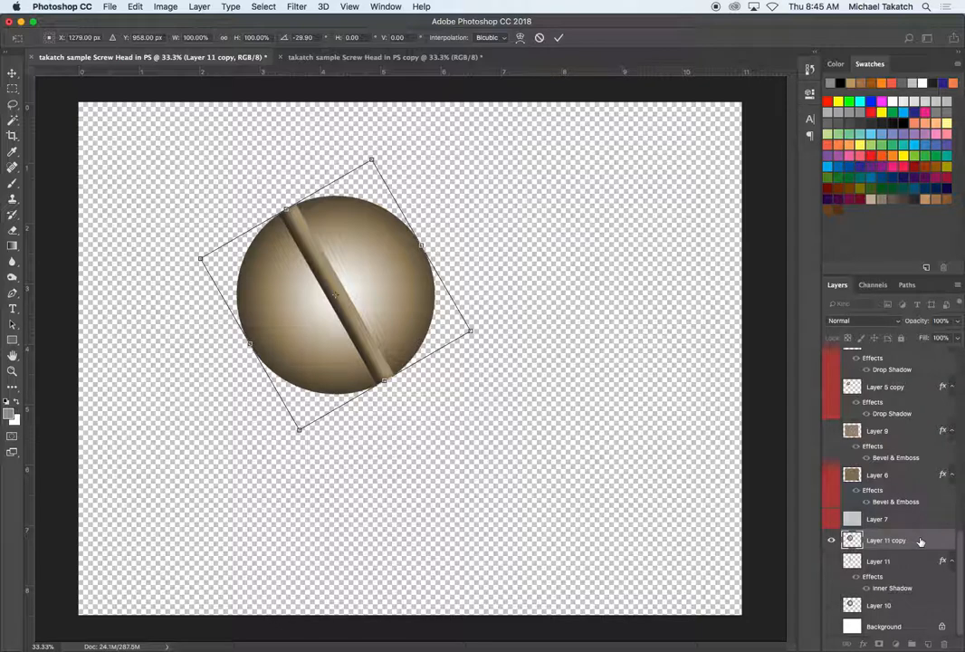
pyautogui.doubleClick(888, 540)
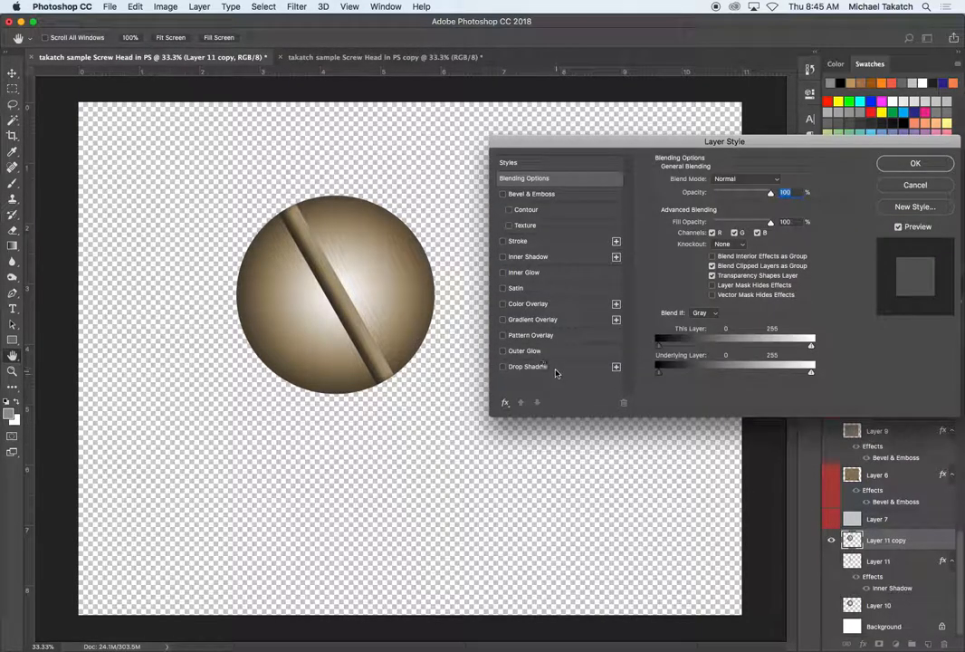
pyautogui.click(526, 366)
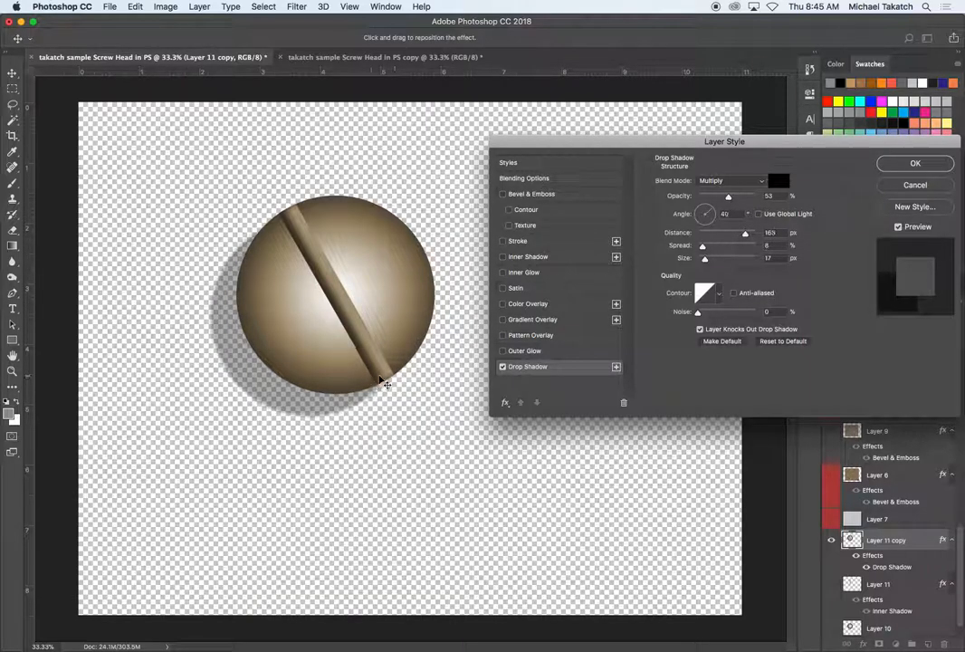
pyautogui.click(917, 163)
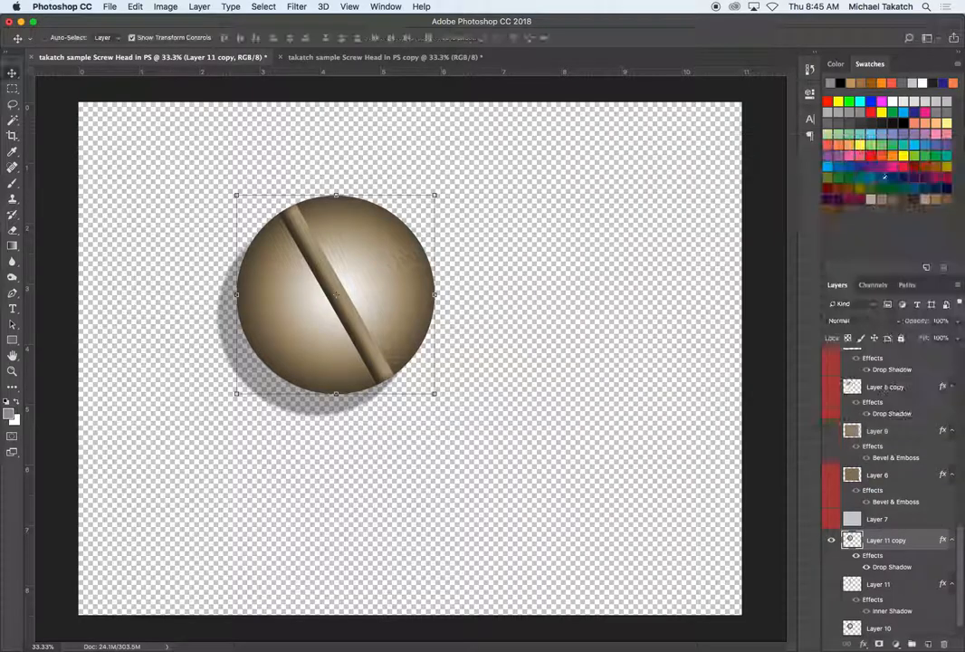
pyautogui.scroll(-3)
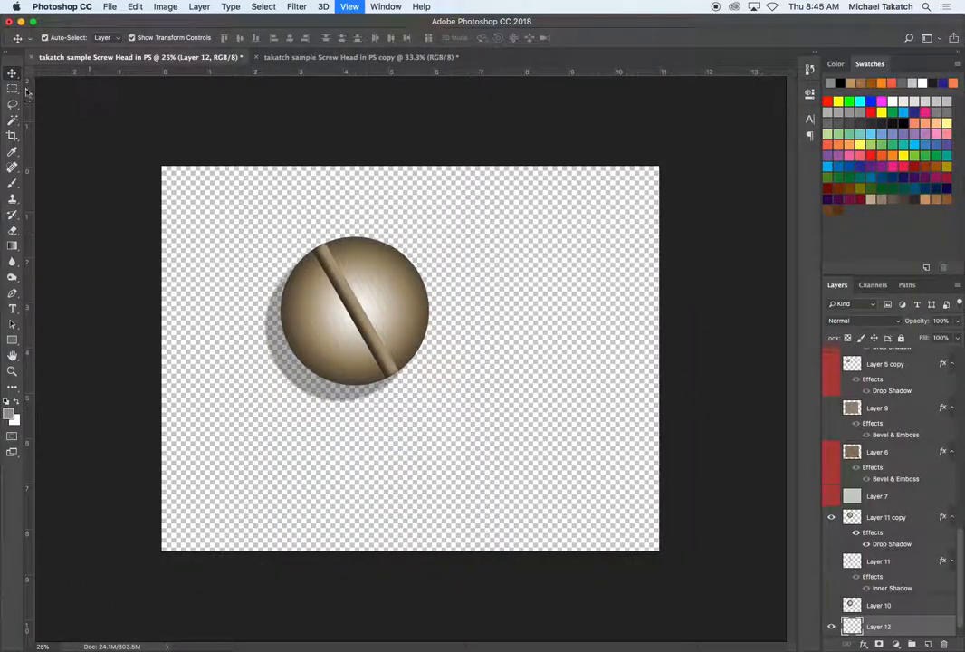
# Mark out the rectangular panel, add monochromatic noise to it, then soften it with a blur
pyautogui.moveTo(235, 210); pyautogui.dragTo(481, 442)
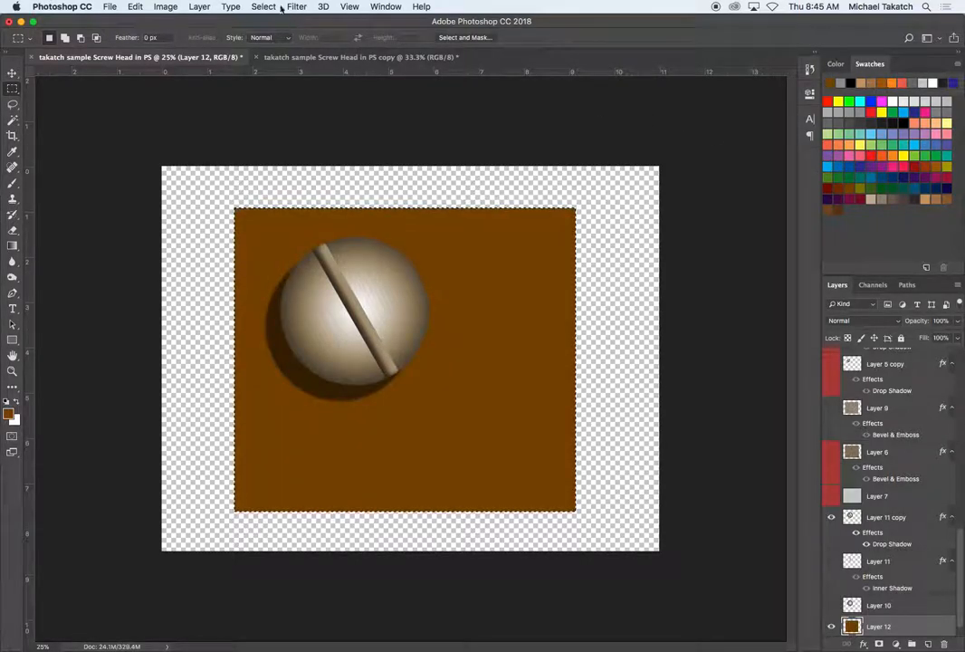
pyautogui.click(297, 7)
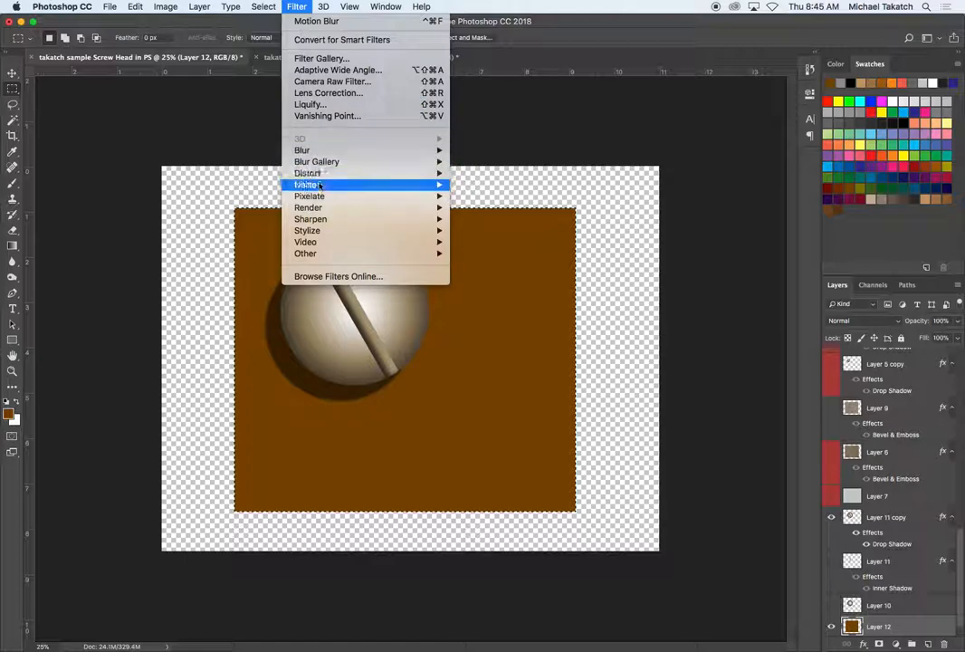
pyautogui.click(306, 184)
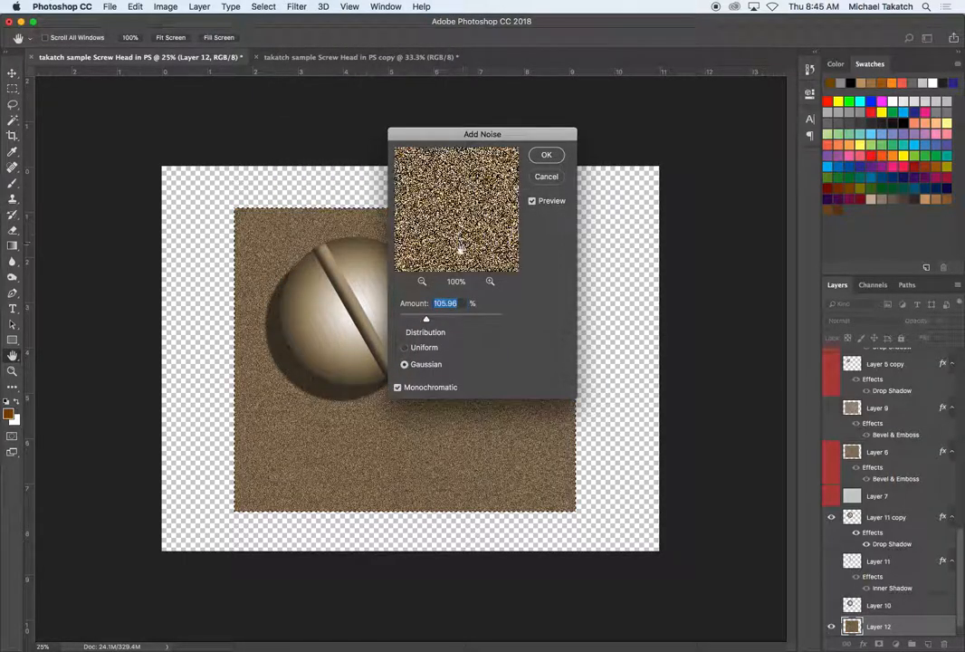
pyautogui.click(547, 154)
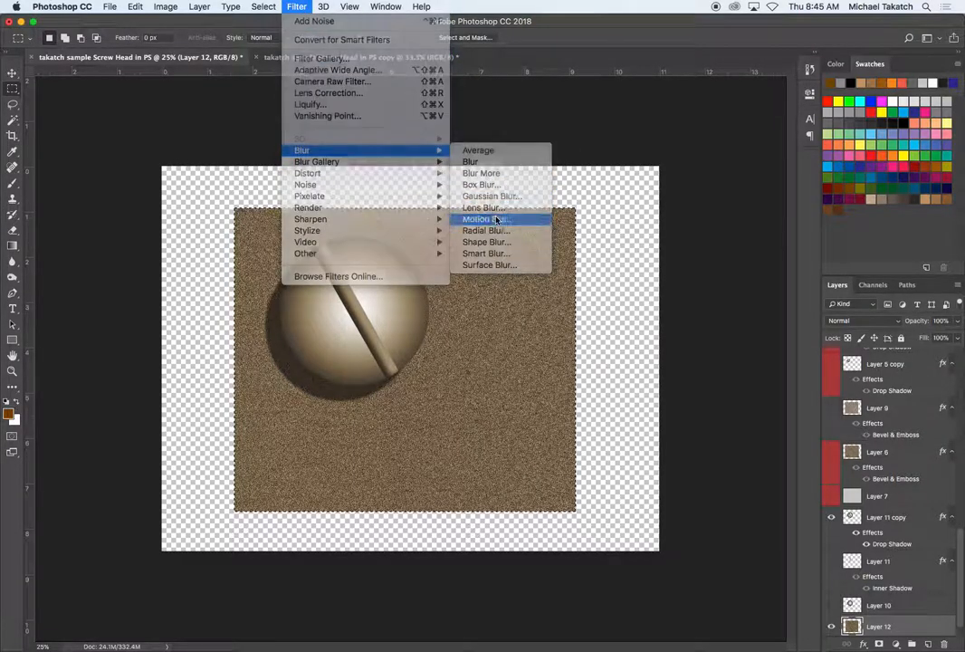
pyautogui.click(482, 219)
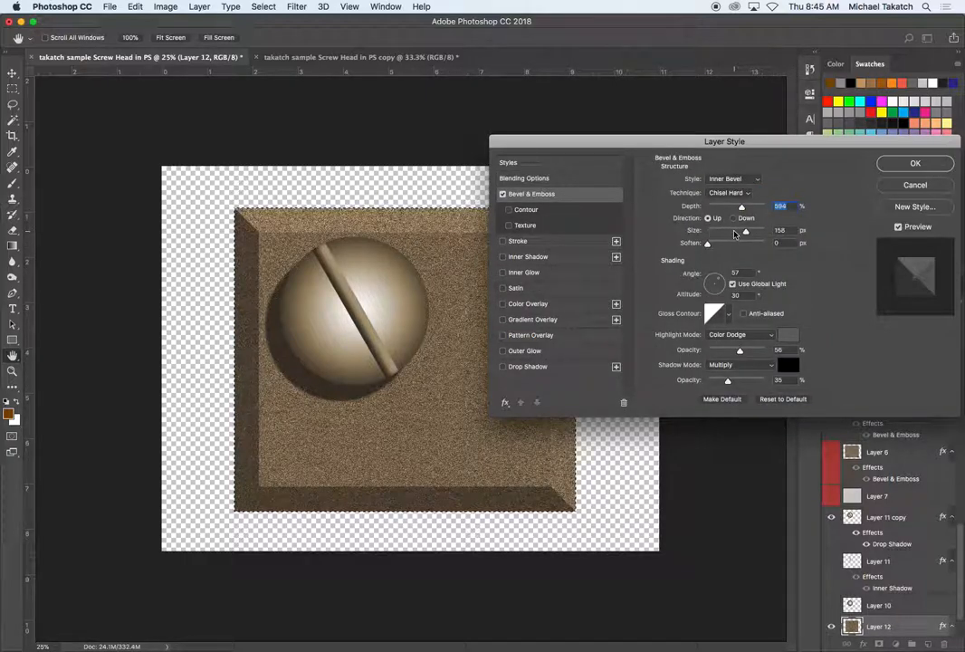
# Apply an Inner Bevel with Chisel Hard technique to the textured panel layer
pyautogui.click(734, 179)
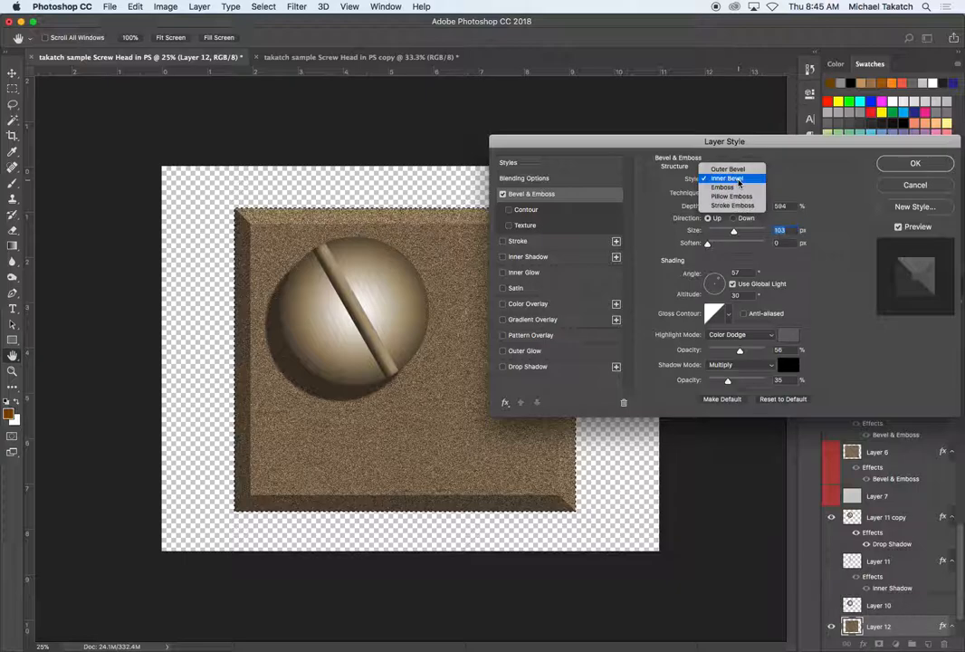
pyautogui.click(728, 179)
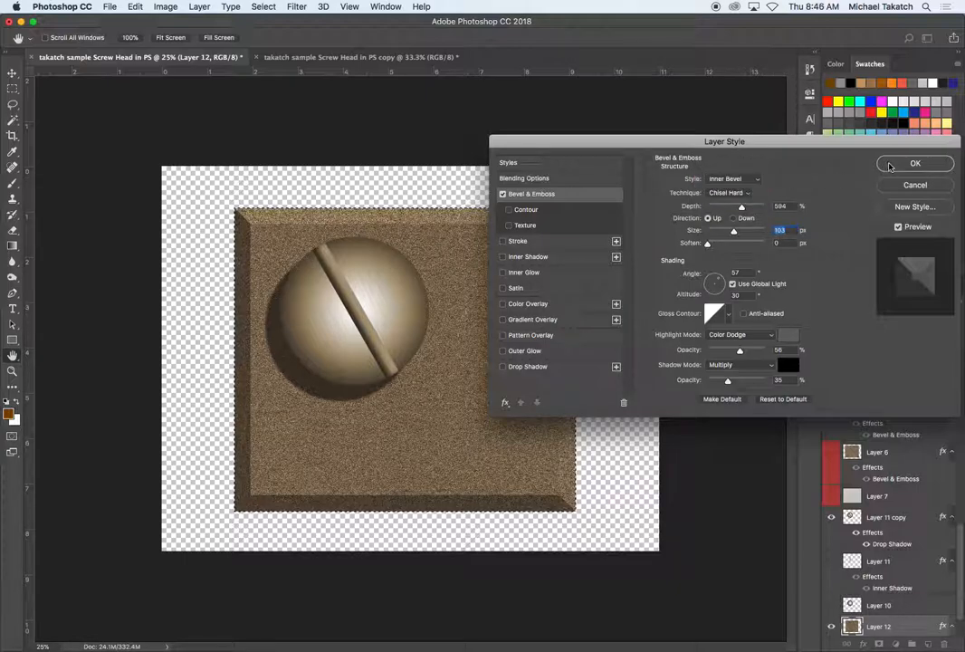
pyautogui.click(914, 163)
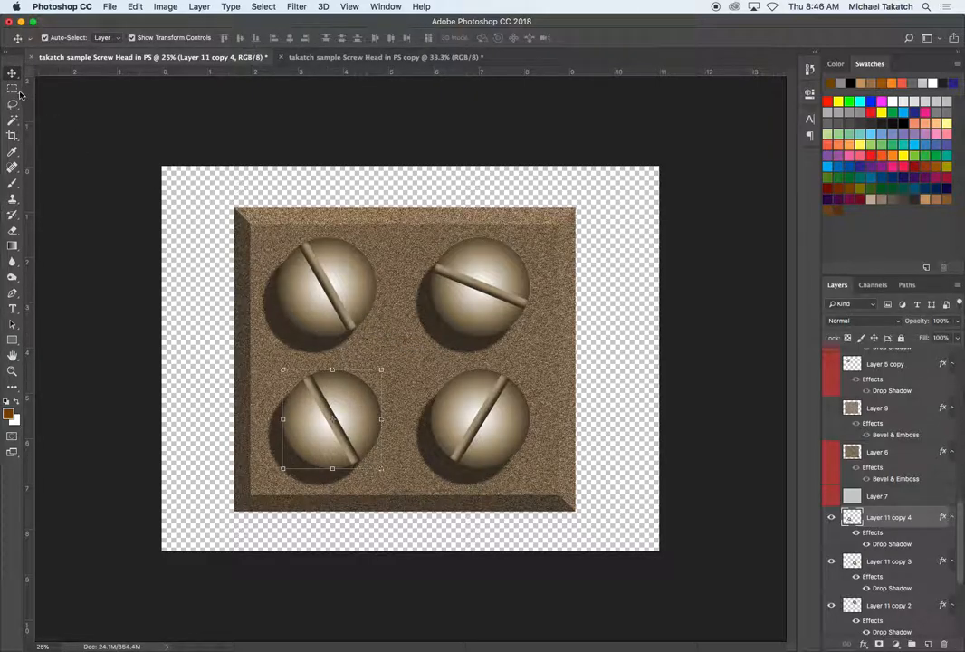
# Duplicate and rotate the screw head into four copies, then add a black-filled bottom layer
pyautogui.click(13, 89)
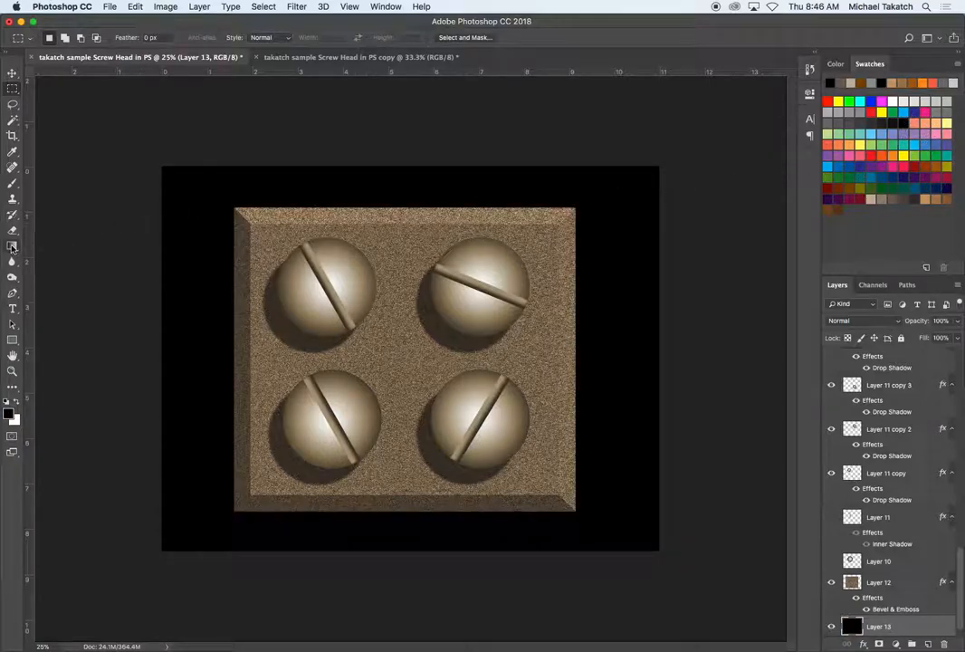
# Edit the gradient to black-to-grey with a very dark reddish end stop and confirm it
pyautogui.click(13, 246)
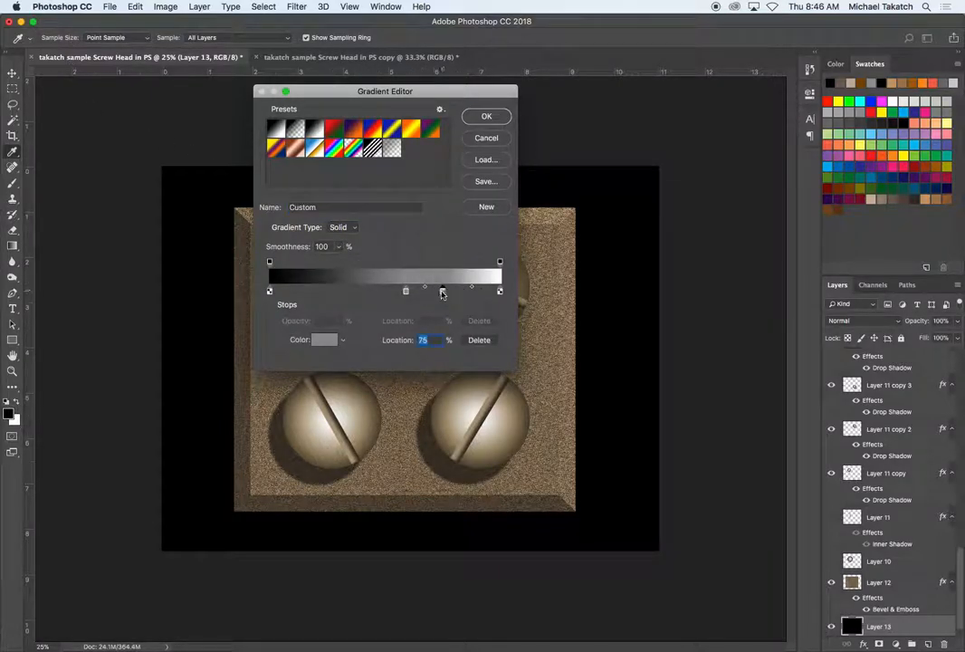
pyautogui.moveTo(442, 287); pyautogui.dragTo(500, 286)
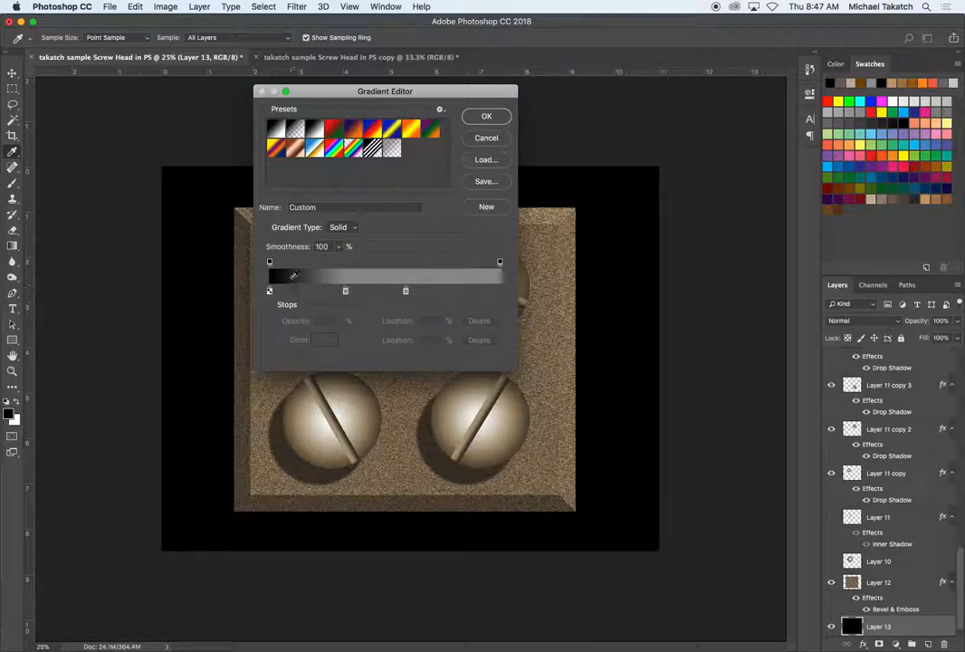
pyautogui.click(297, 289)
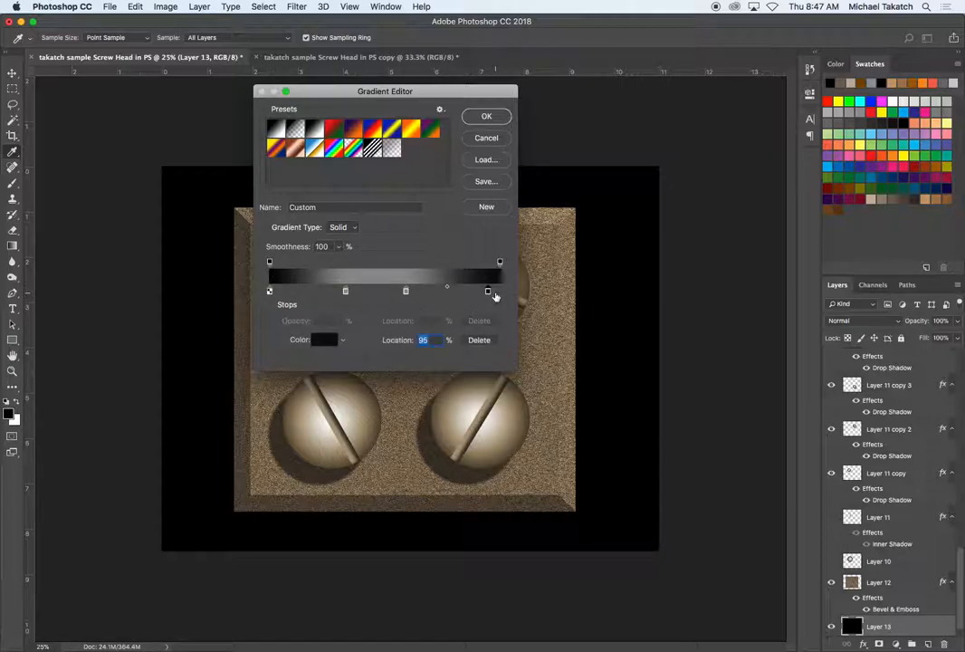
pyautogui.click(323, 341)
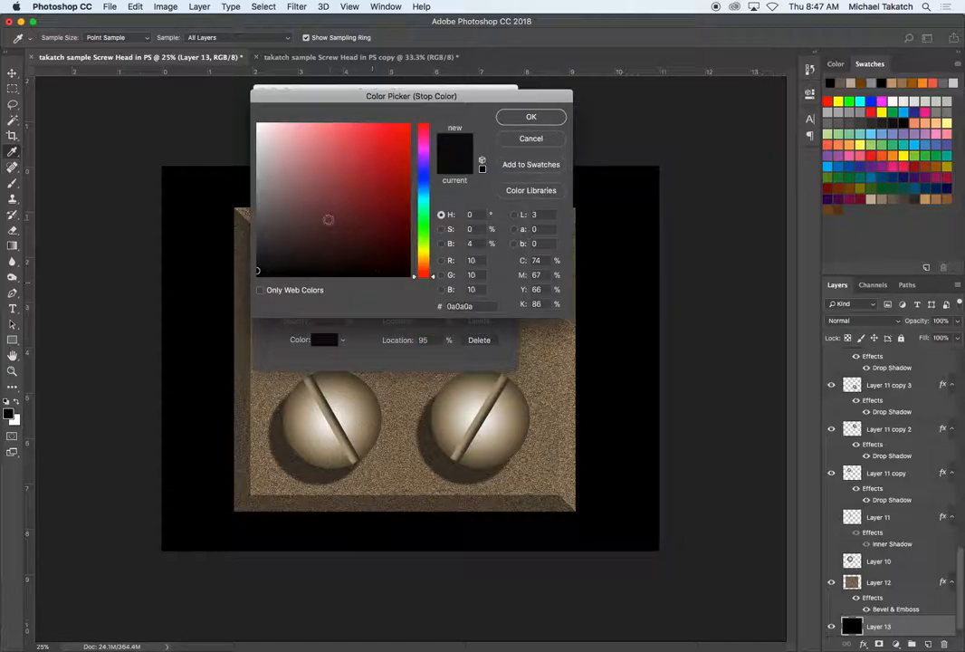
pyautogui.click(531, 116)
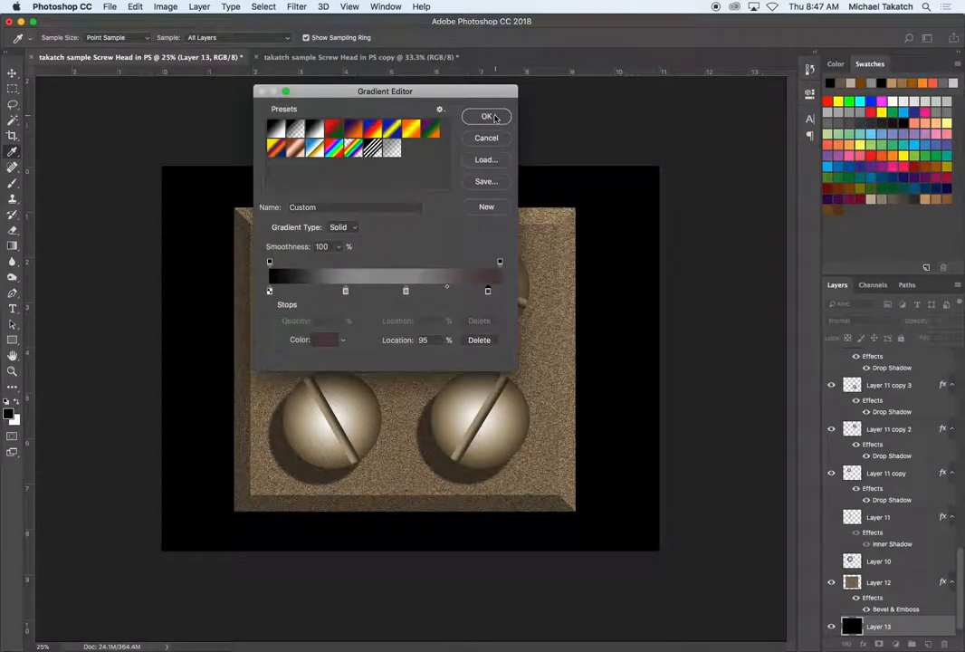
pyautogui.click(487, 116)
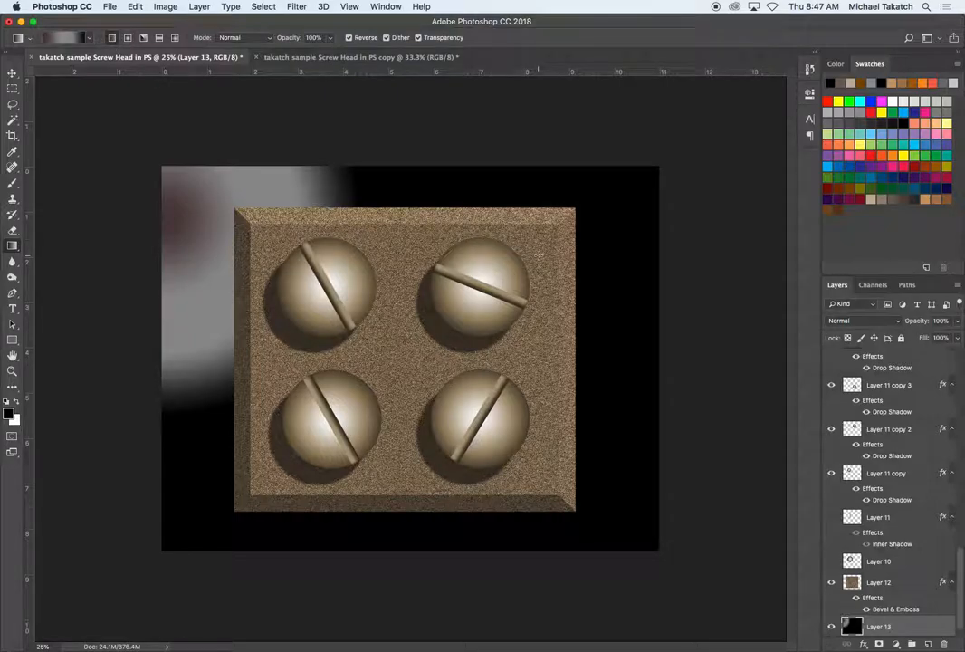
# Drag the custom gradient left to right across the background layer
pyautogui.moveTo(148, 304); pyautogui.dragTo(623, 299)
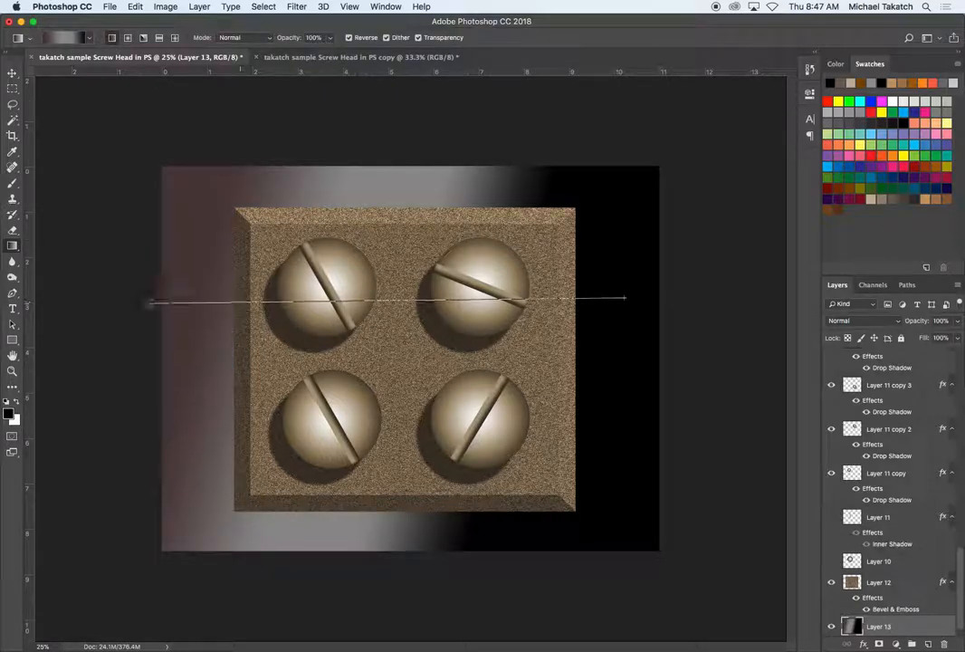